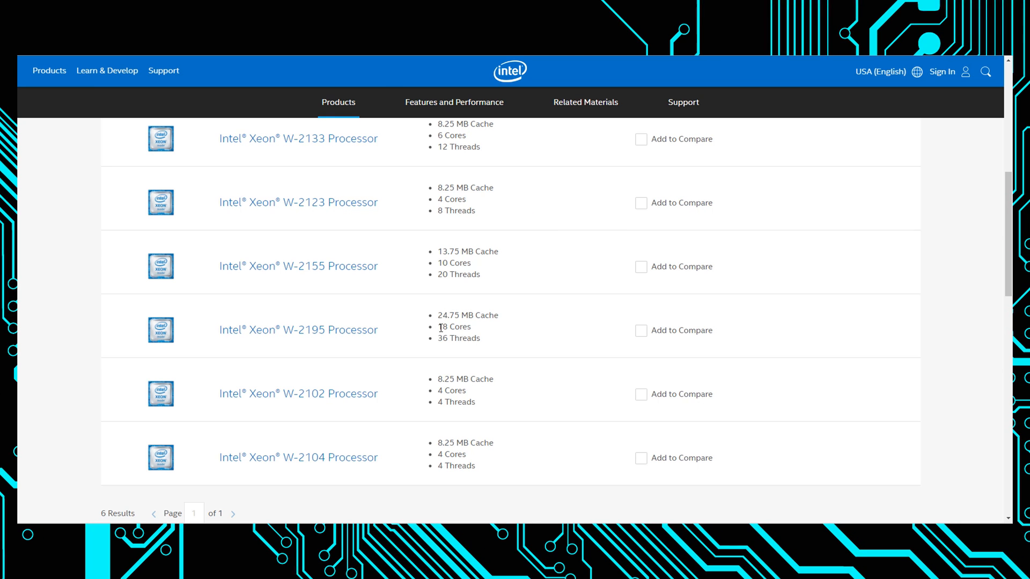
View the Xeon W-2195's specifications down to Memory Specifications (2.30 GHz base, 512 GB max memory).
{"action": "double_click", "coordinate": [453, 327]}
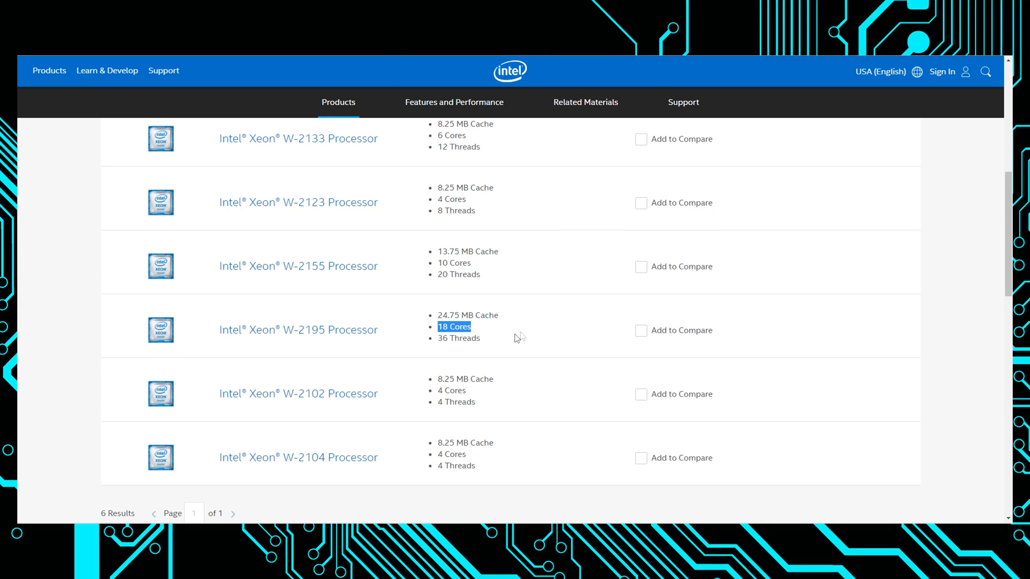
{"action": "mouse_move", "coordinate": [299, 330]}
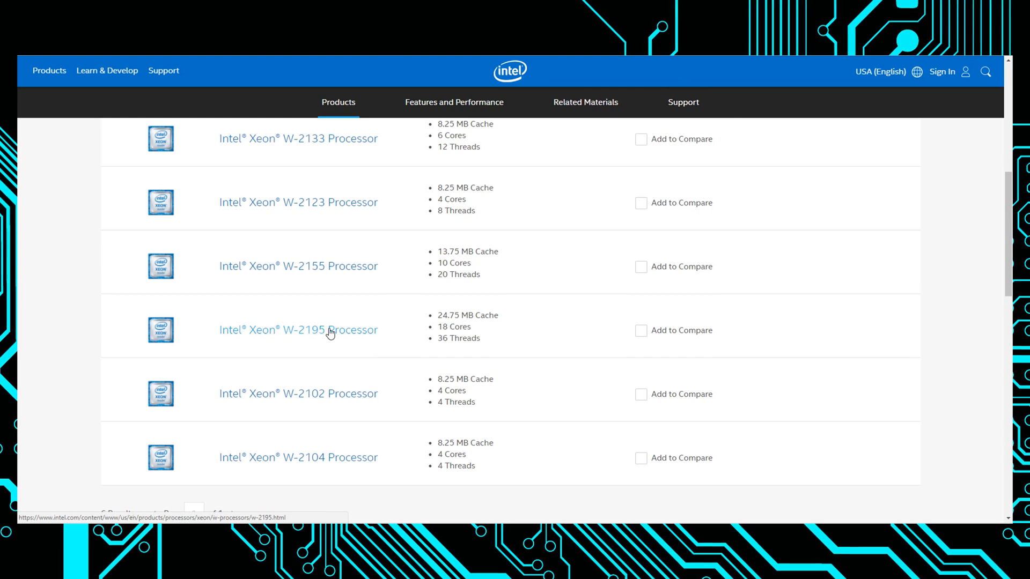
{"action": "left_click", "coordinate": [298, 330]}
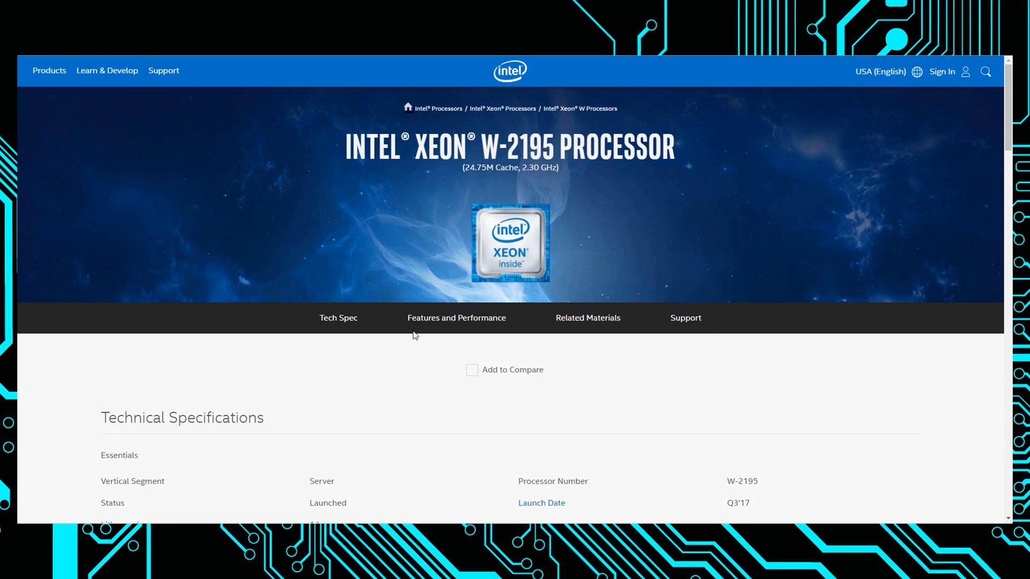
{"action": "scroll", "scroll_direction": "down", "scroll_amount": 3}
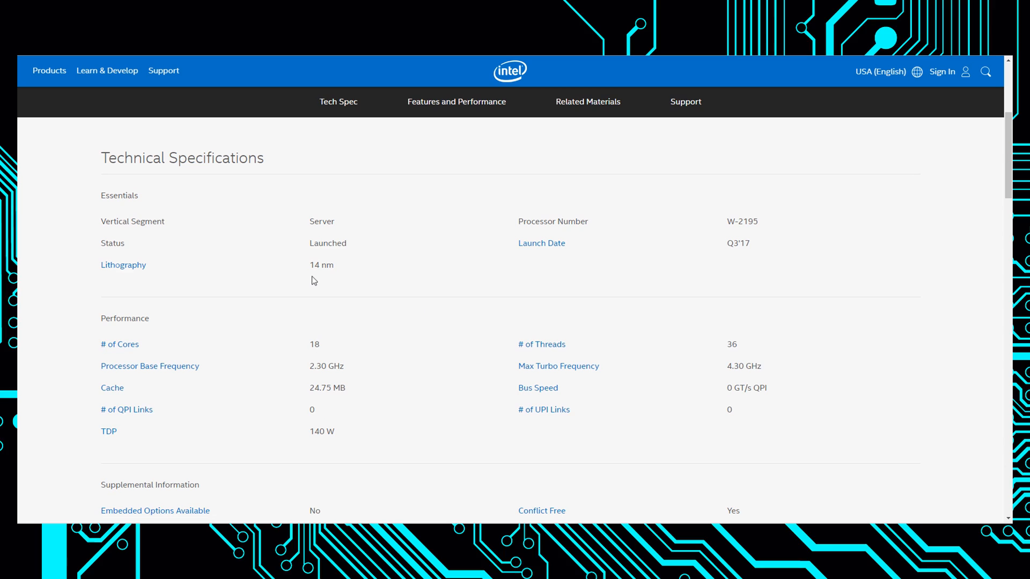
{"action": "mouse_move", "coordinate": [312, 370]}
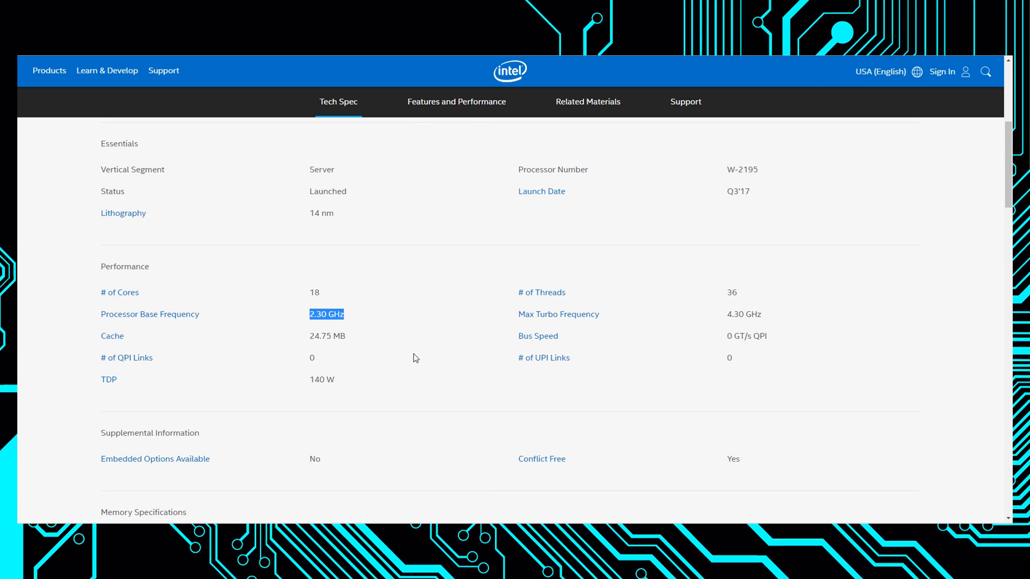
{"action": "mouse_move", "coordinate": [723, 311]}
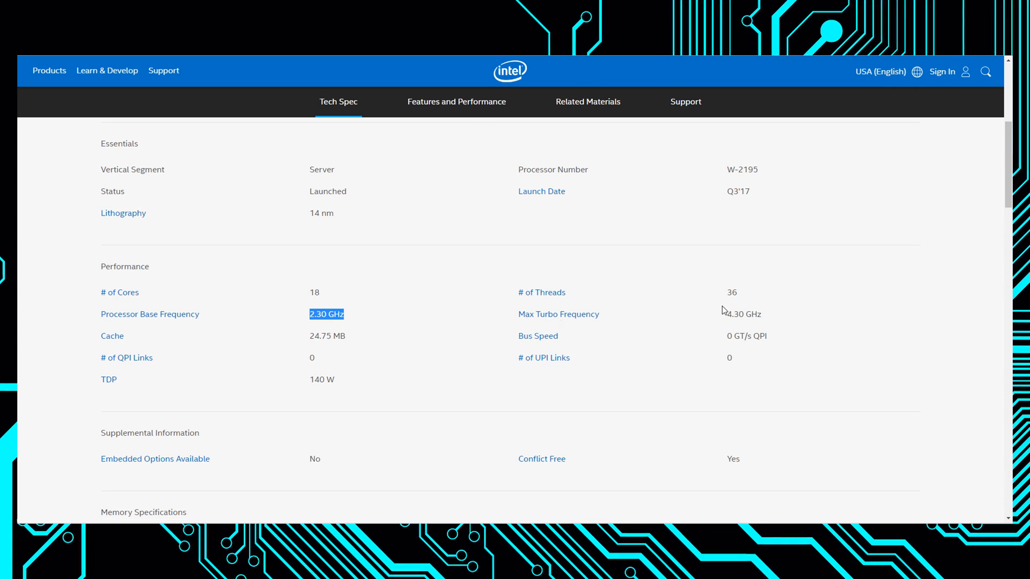
{"action": "mouse_move", "coordinate": [706, 312]}
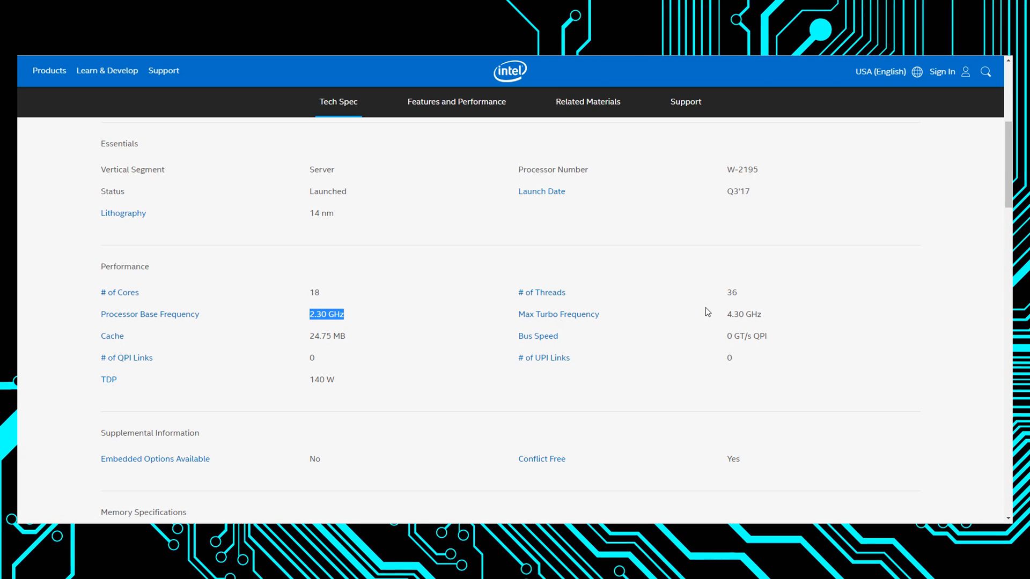
{"action": "mouse_move", "coordinate": [727, 313]}
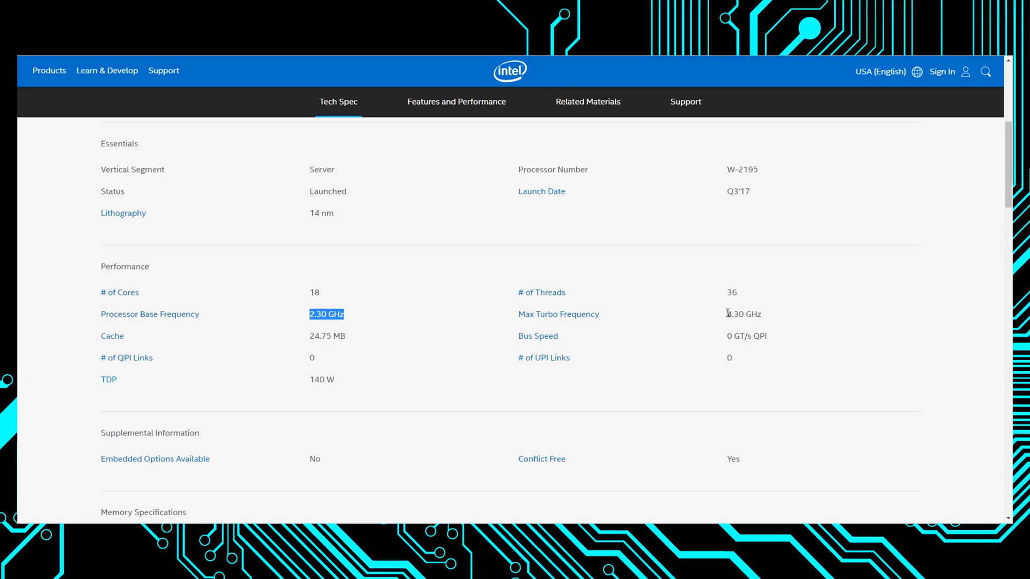
{"action": "scroll", "scroll_direction": "down", "scroll_amount": 3}
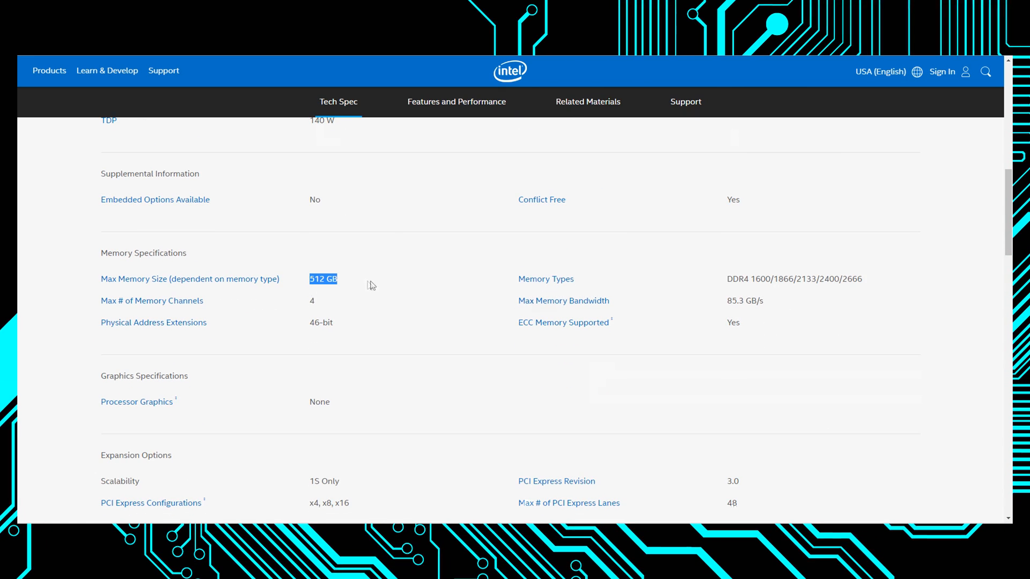
{"action": "mouse_move", "coordinate": [403, 289]}
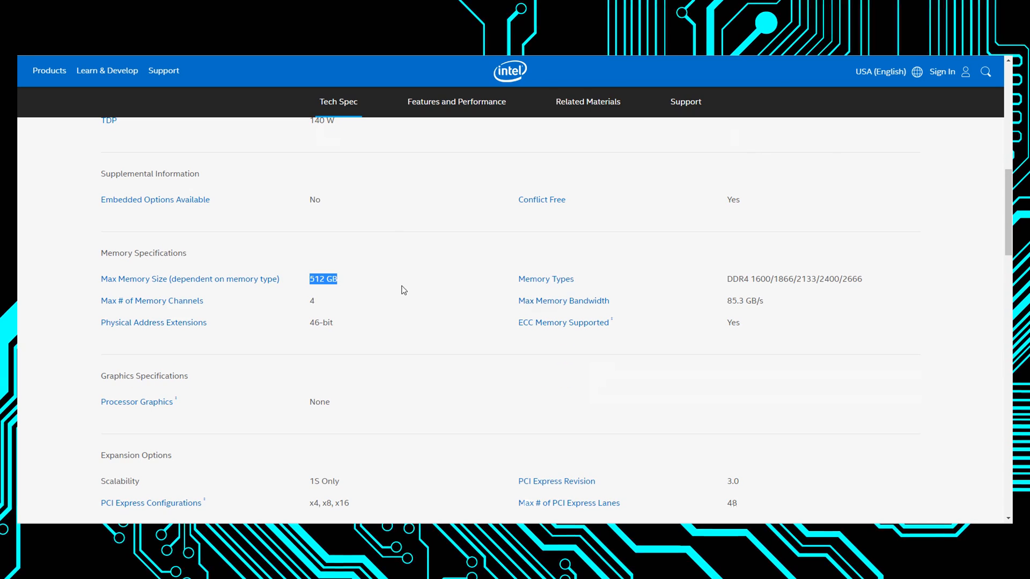
Review Advanced Technologies, then navigate to the Core X-series processor listing topped by the i9-7960X.
{"action": "scroll", "scroll_direction": "down", "scroll_amount": 3}
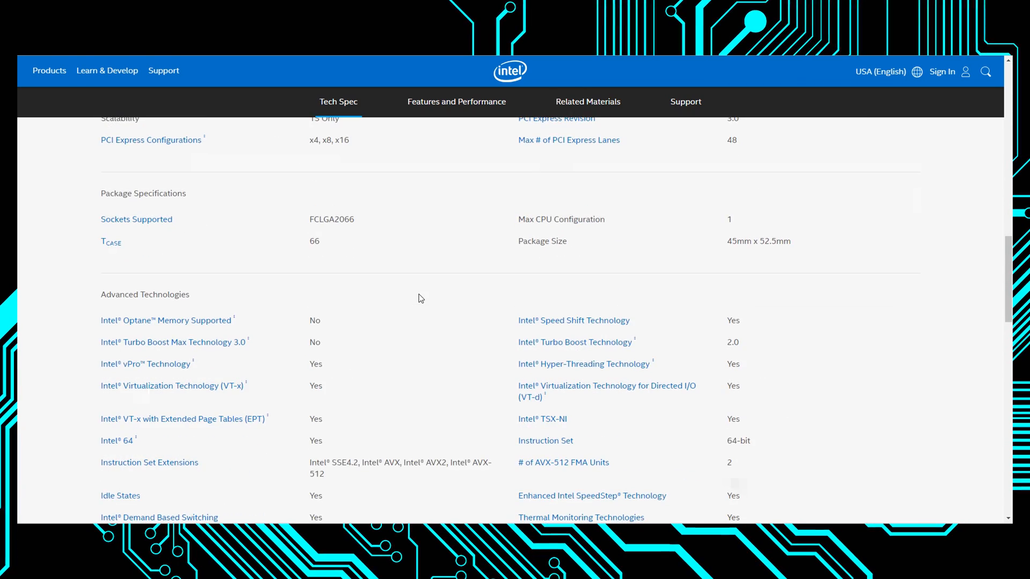
{"action": "scroll", "scroll_direction": "down", "scroll_amount": 3}
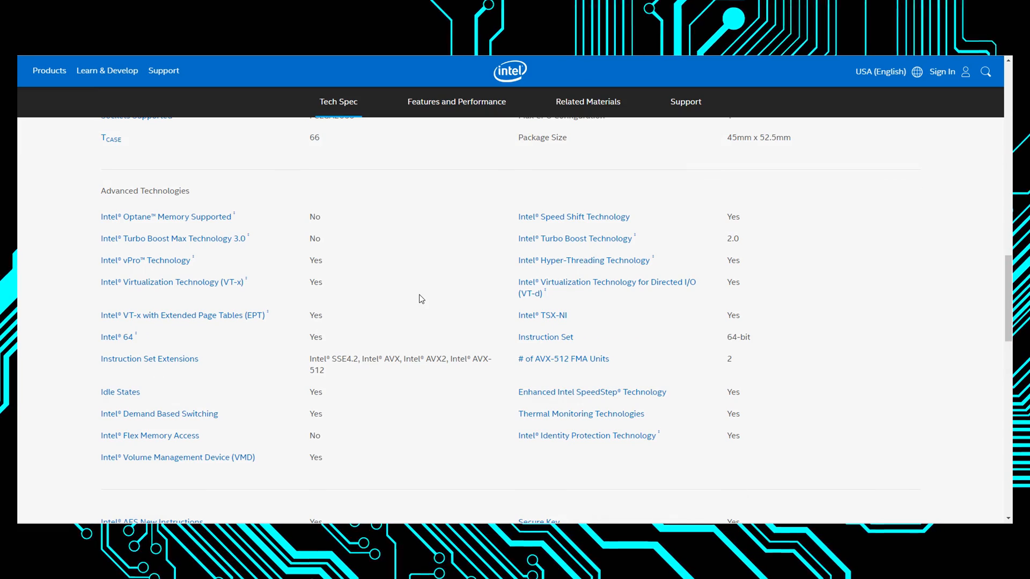
{"action": "left_click", "coordinate": [456, 102]}
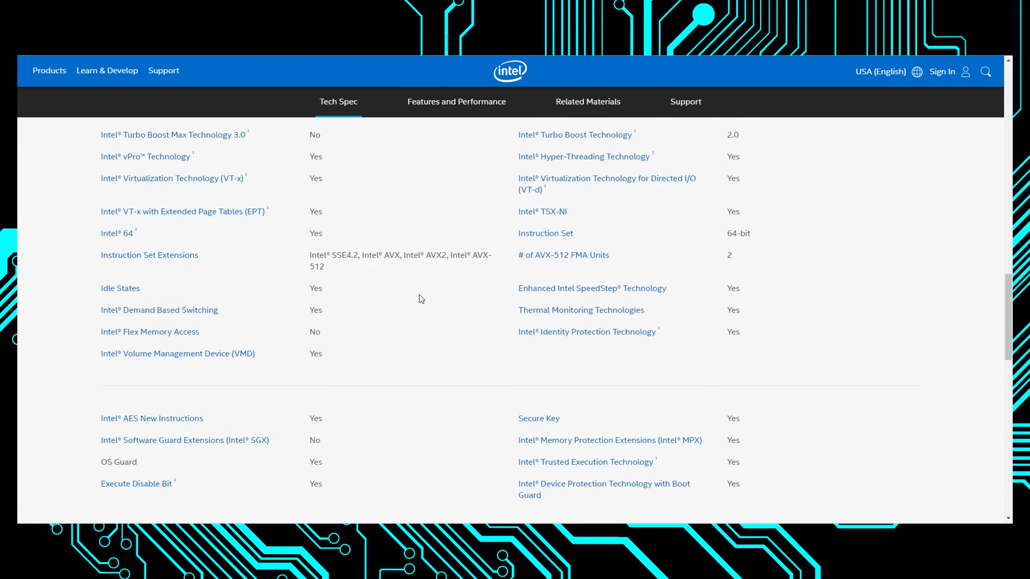
{"action": "scroll", "scroll_direction": "up", "scroll_amount": 3}
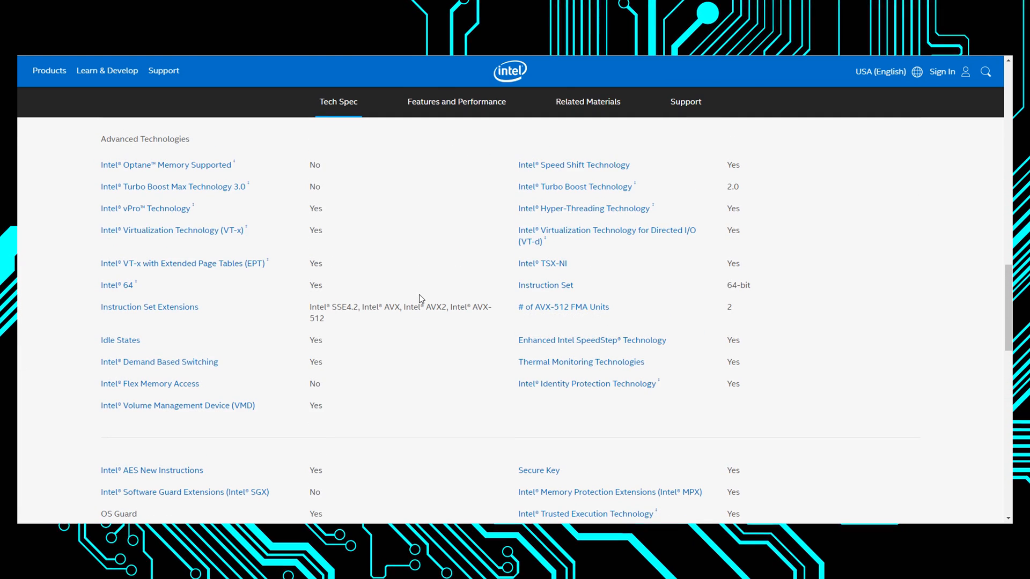
{"action": "scroll", "scroll_direction": "up", "scroll_amount": 3}
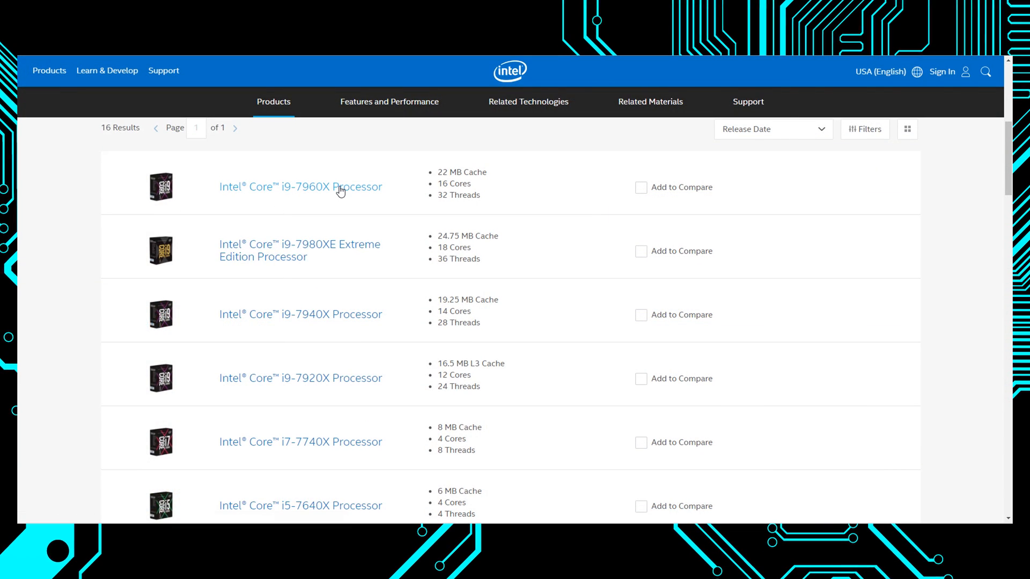
{"action": "mouse_move", "coordinate": [318, 249]}
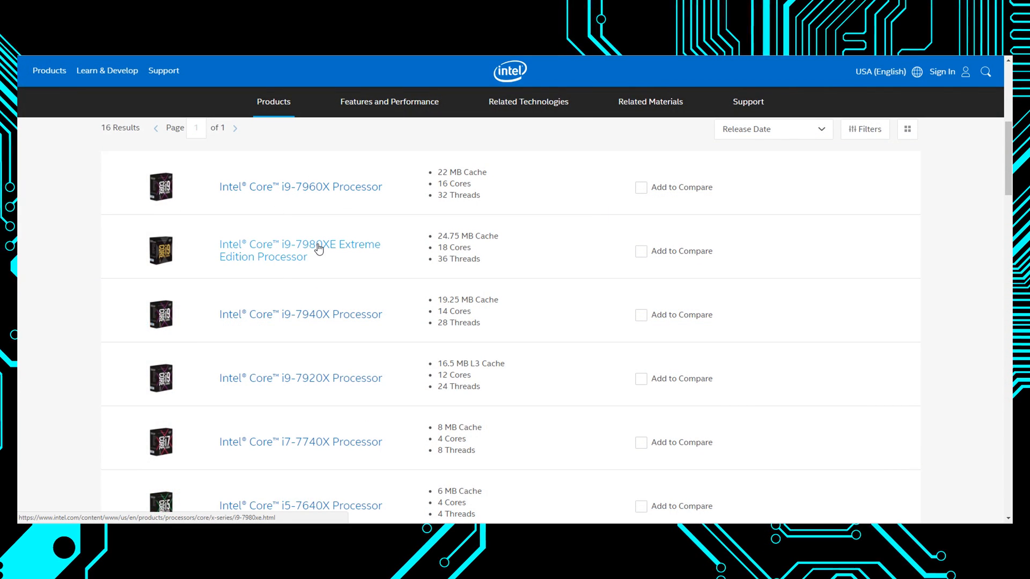
View the Core i9-7980XE Extreme Edition specs: 18 cores, 36 threads, 165 W TDP.
{"action": "left_click", "coordinate": [299, 250]}
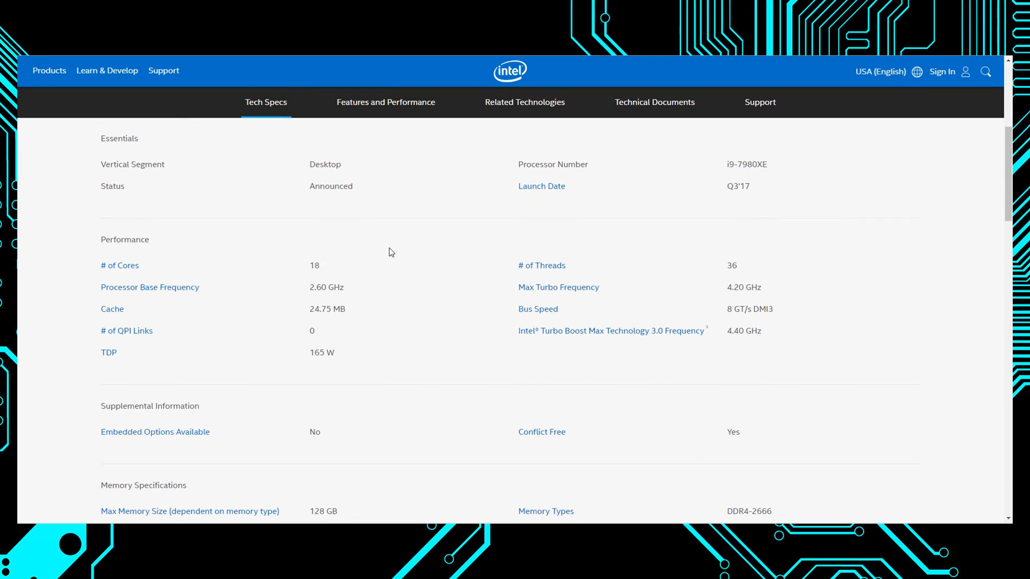